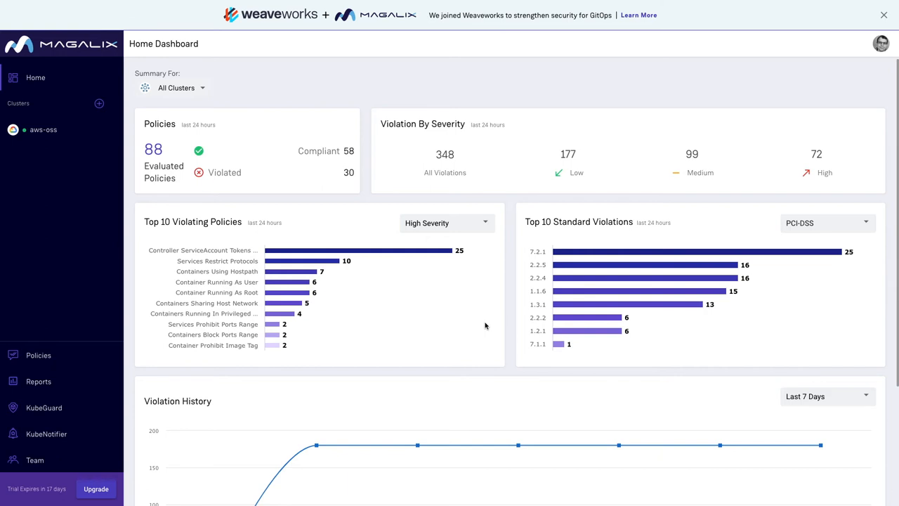
{"action": "mouse_move", "coordinate": [509, 324]}
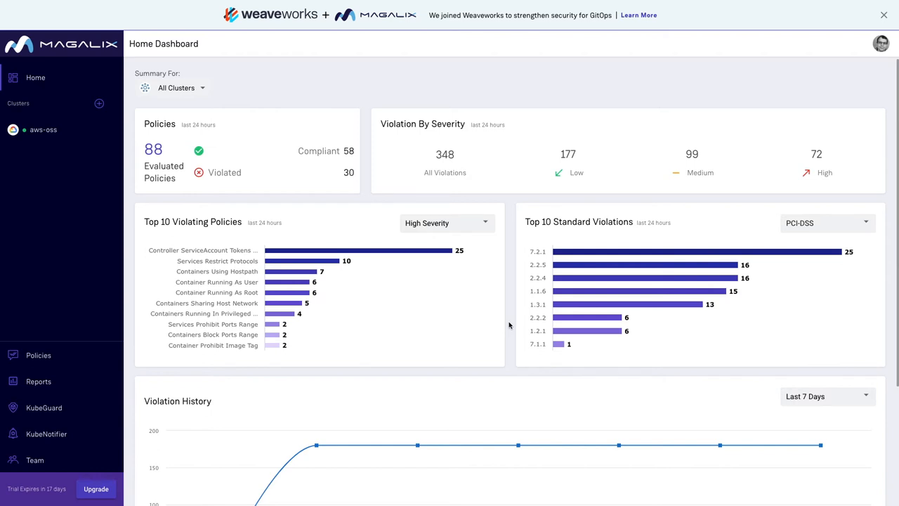
{"action": "mouse_move", "coordinate": [493, 321]}
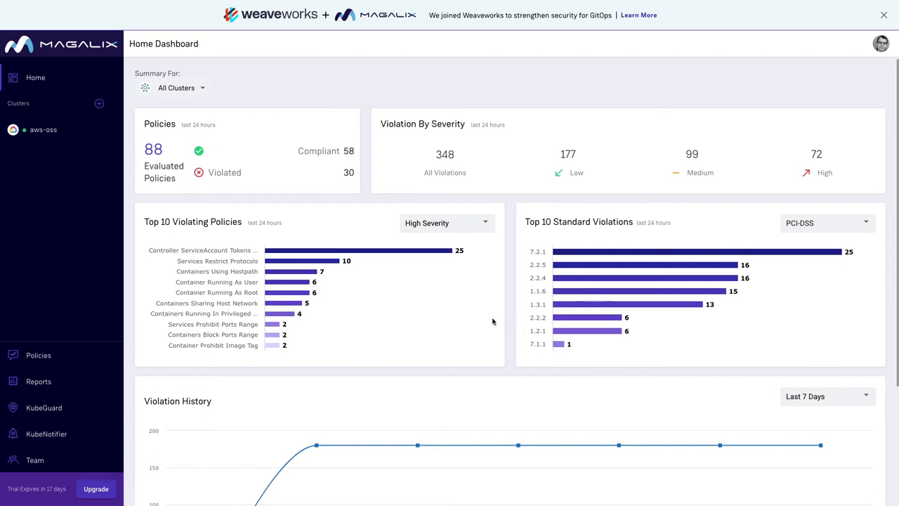
Show the KubeGuard list with the aws-oss guard enforcing Containers Minimum Replica Count.
{"action": "left_click", "coordinate": [42, 129]}
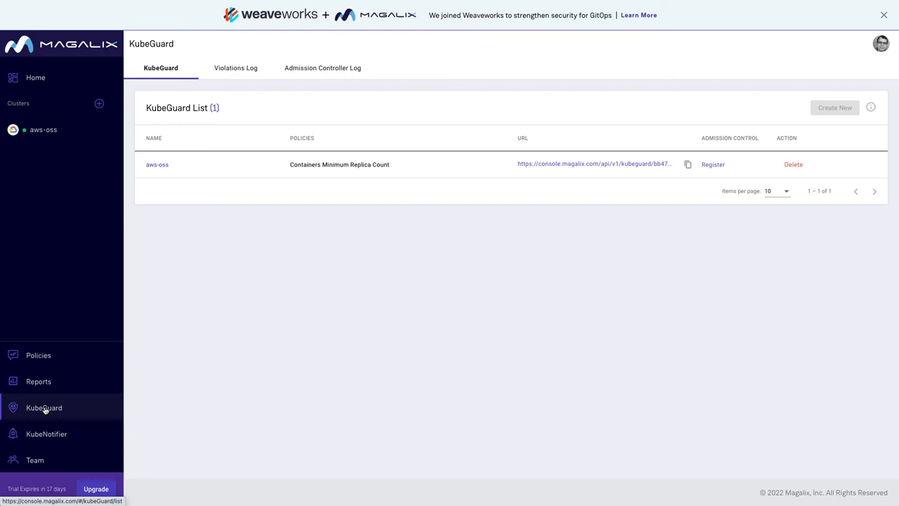
{"action": "mouse_move", "coordinate": [137, 188]}
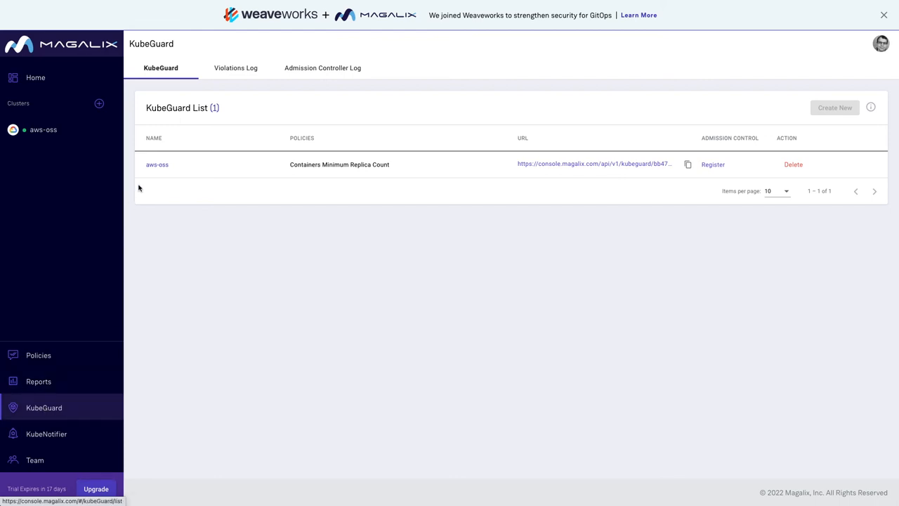
View the aws-oss guard's Containers Minimum Replica Count policy description, remediation and code.
{"action": "left_click", "coordinate": [157, 163]}
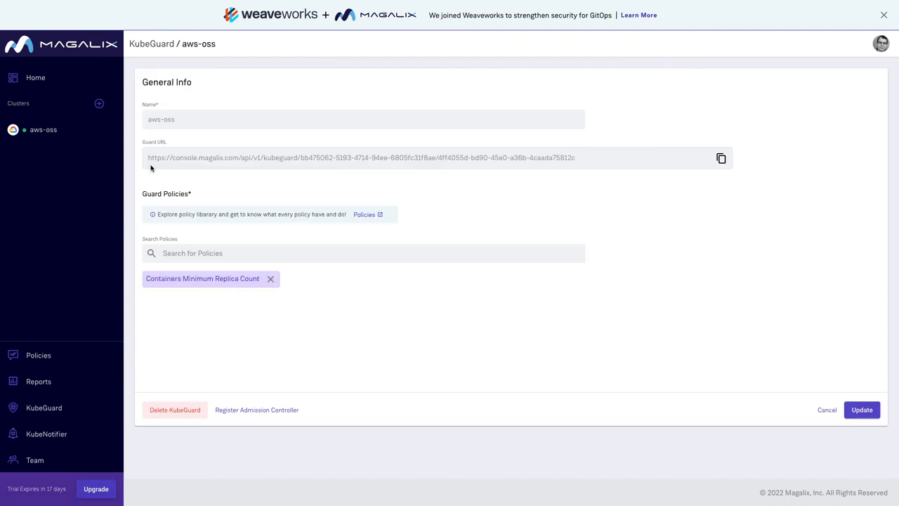
{"action": "mouse_move", "coordinate": [170, 284]}
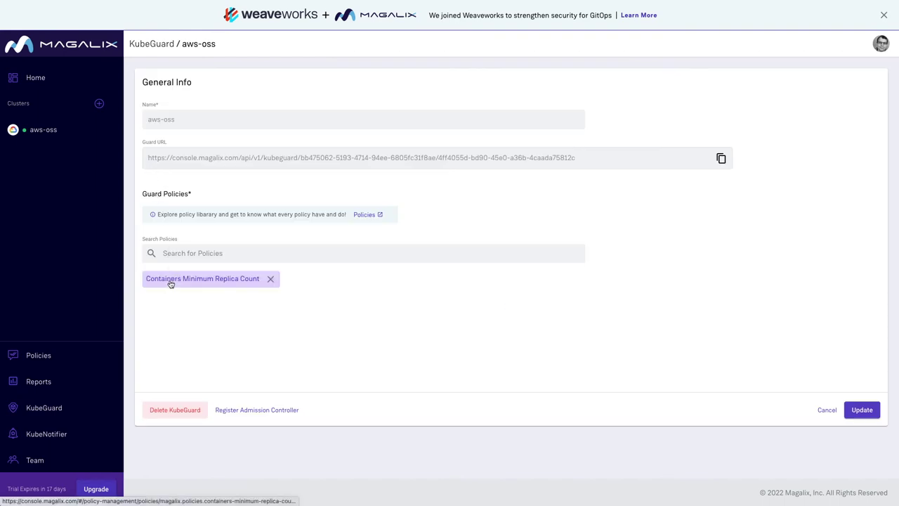
{"action": "left_click", "coordinate": [203, 278]}
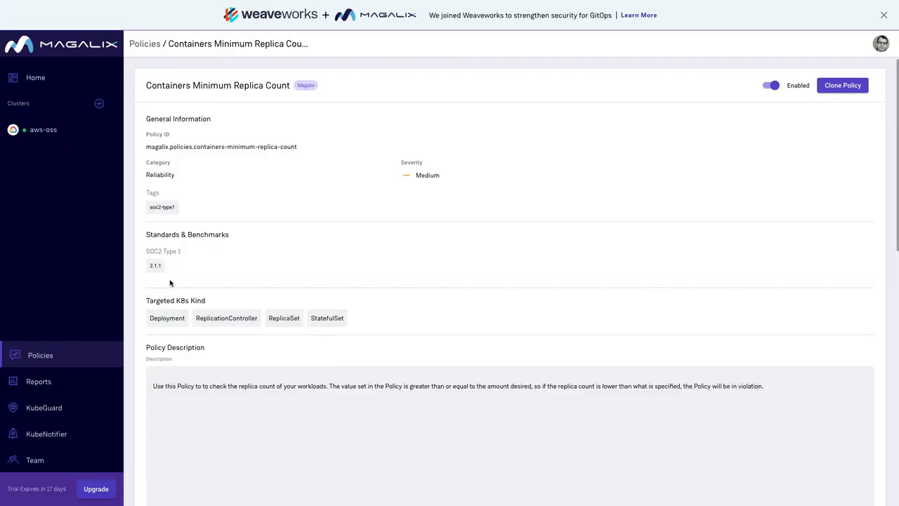
{"action": "scroll", "scroll_direction": "down", "scroll_amount": 3}
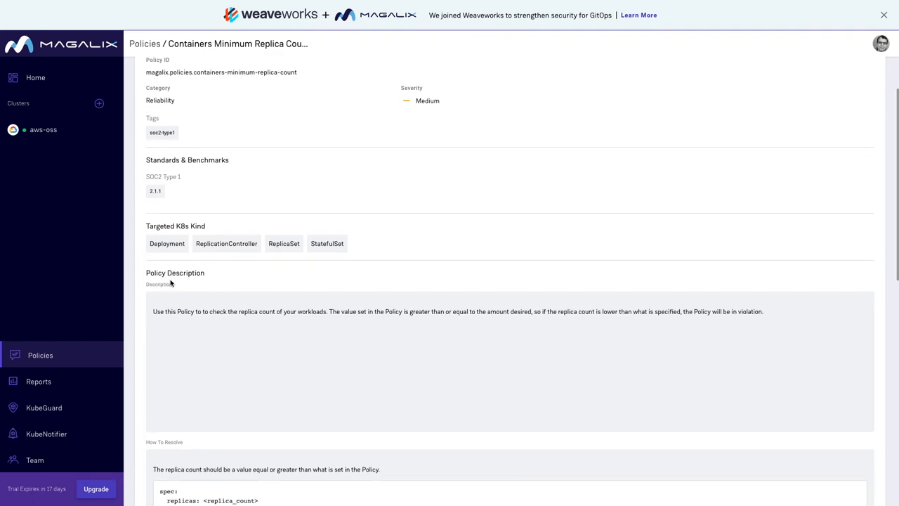
{"action": "scroll", "scroll_direction": "down", "scroll_amount": 3}
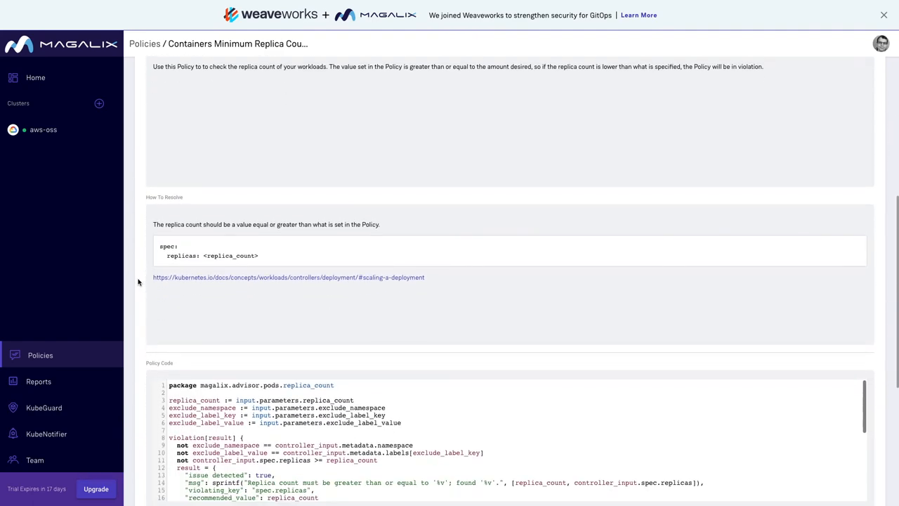
{"action": "scroll", "scroll_direction": "down", "scroll_amount": 3}
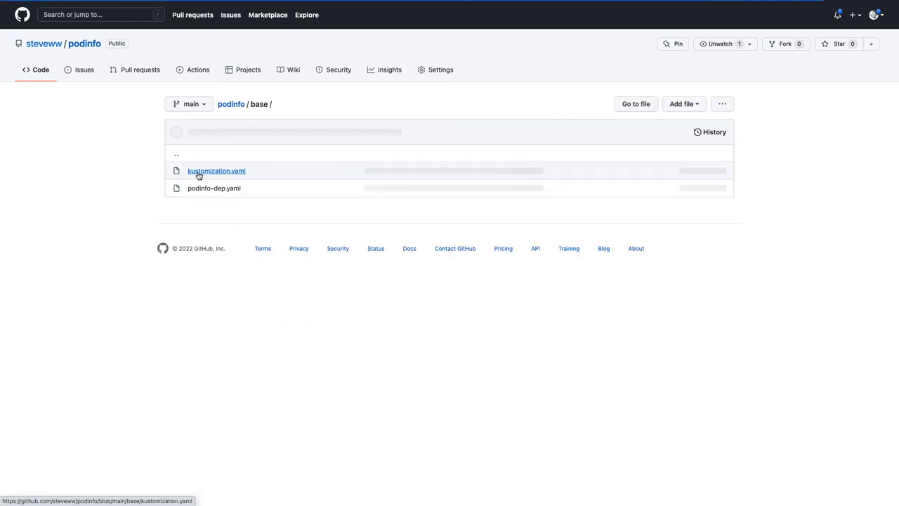
Commit a "Scale down" edit of podinfo-dep.yaml directly to main.
{"action": "left_click", "coordinate": [213, 188]}
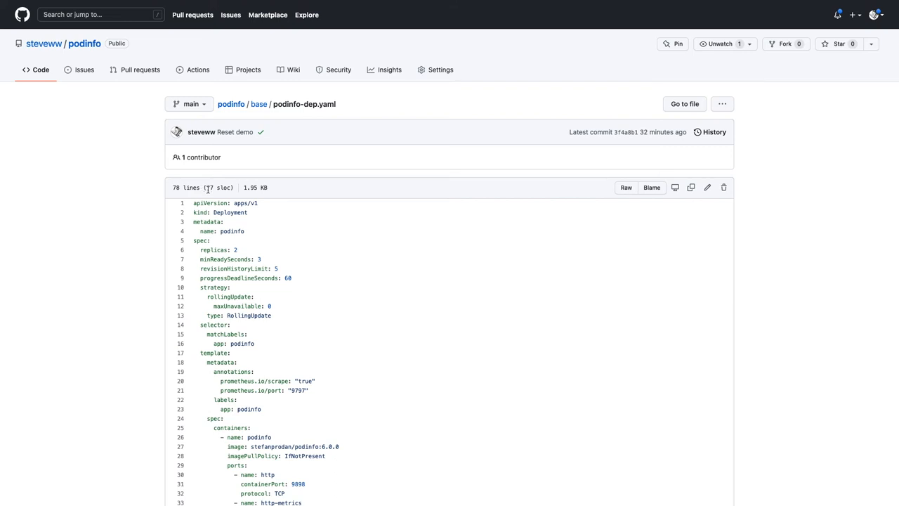
{"action": "mouse_move", "coordinate": [708, 189]}
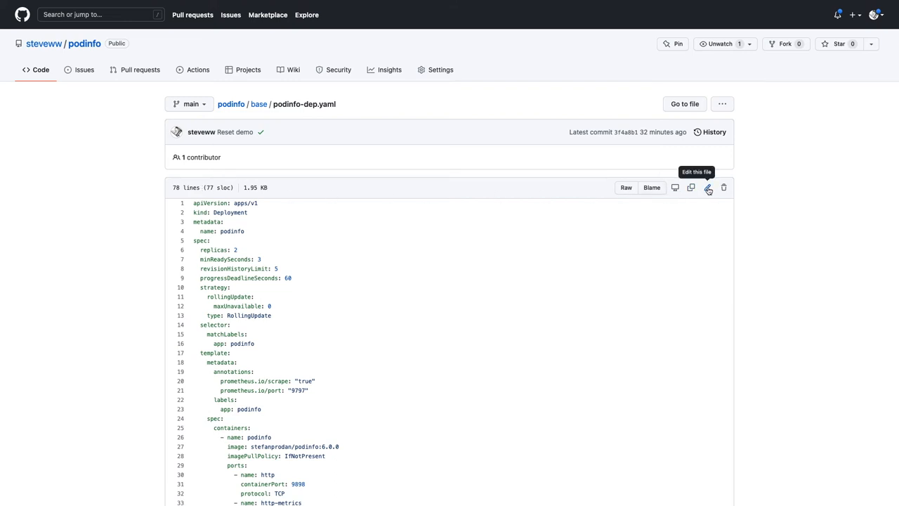
{"action": "left_click", "coordinate": [708, 188]}
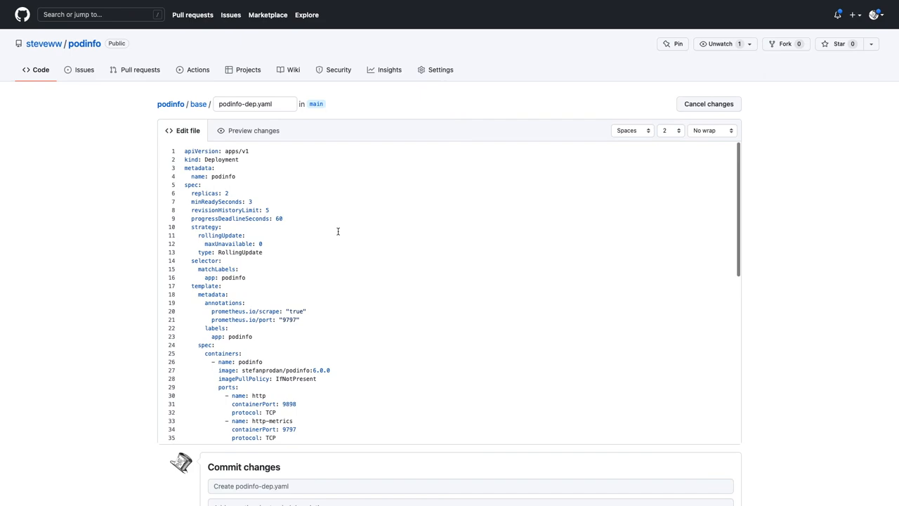
{"action": "scroll", "scroll_direction": "down", "scroll_amount": 3}
{"action": "type", "text": "Scale down"}
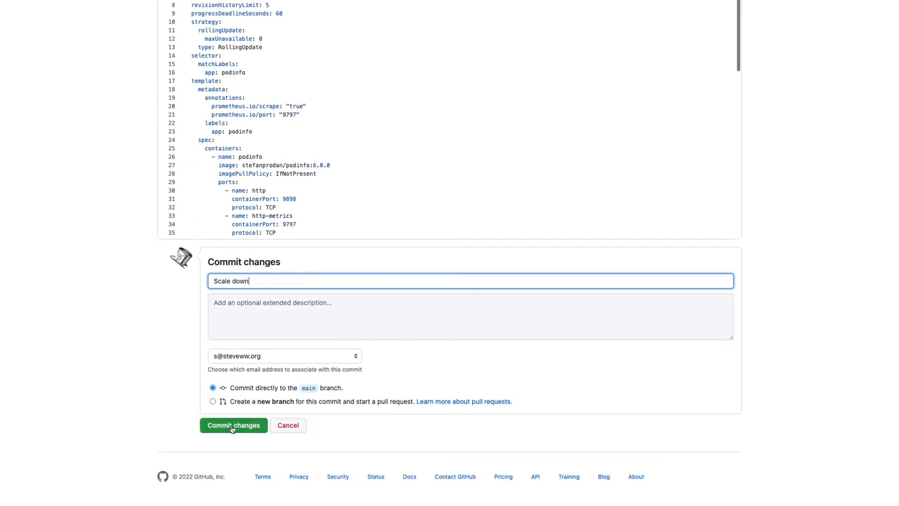
{"action": "left_click", "coordinate": [233, 424]}
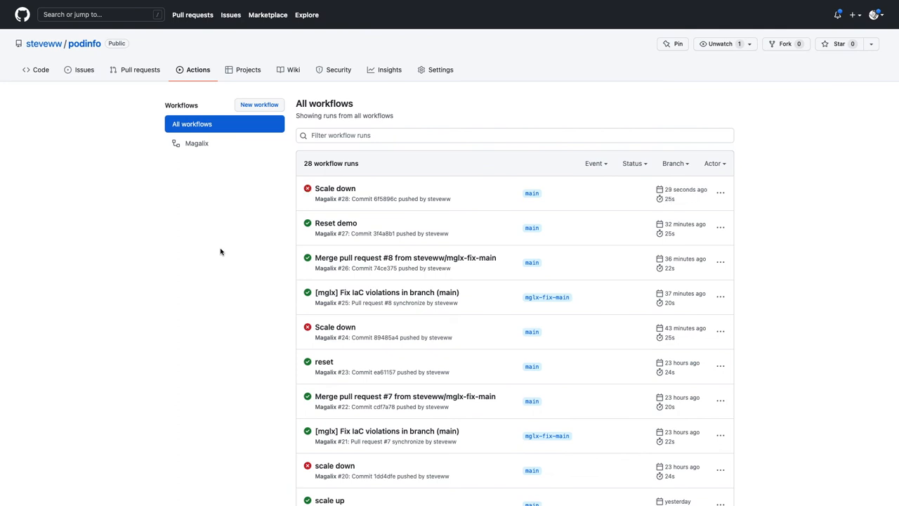
{"action": "mouse_move", "coordinate": [334, 188]}
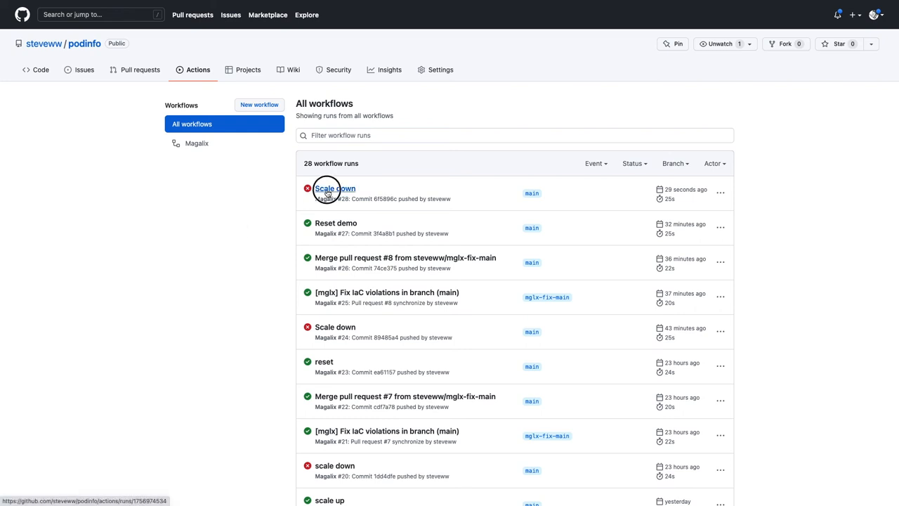
Bring up the podinfo pull requests listing the open [mglx] Fix IaC violations PR.
{"action": "left_click", "coordinate": [334, 188]}
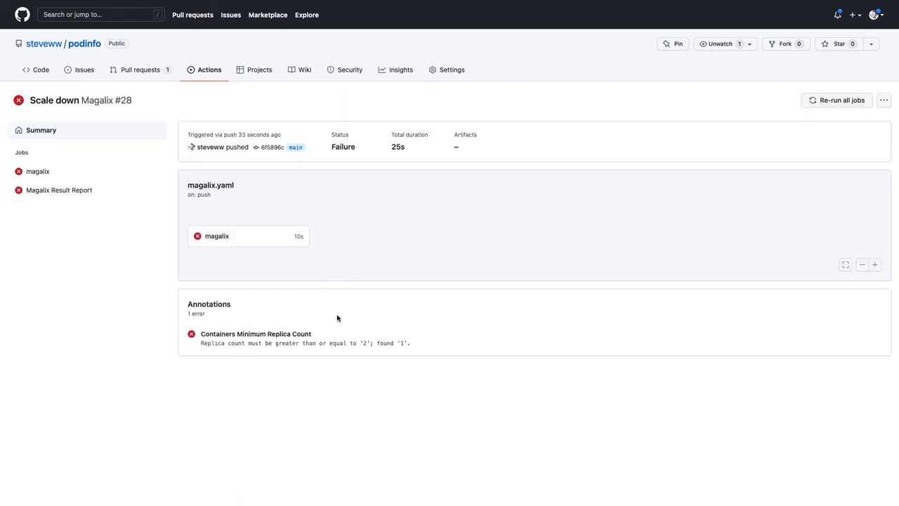
{"action": "left_click", "coordinate": [141, 71]}
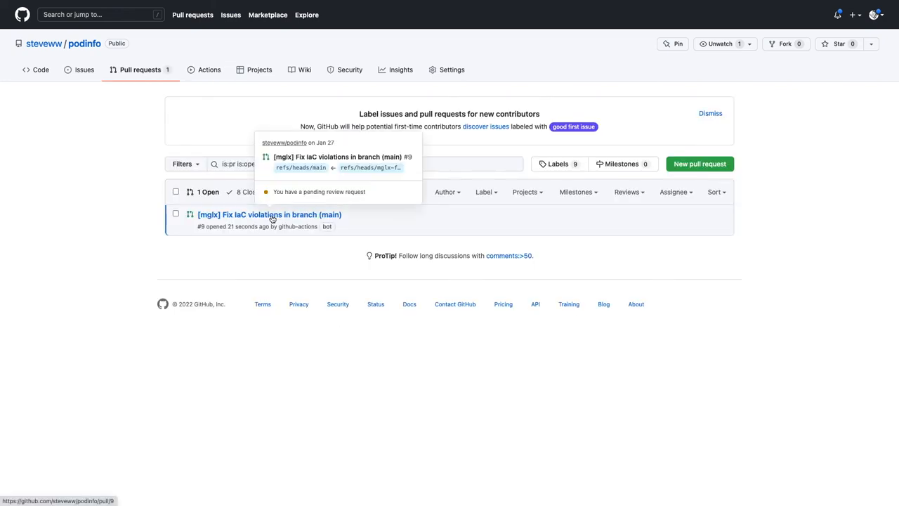
Review the Fix IaC violations PR diff raising podinfo replicas from 1 to 2.
{"action": "left_click", "coordinate": [270, 214]}
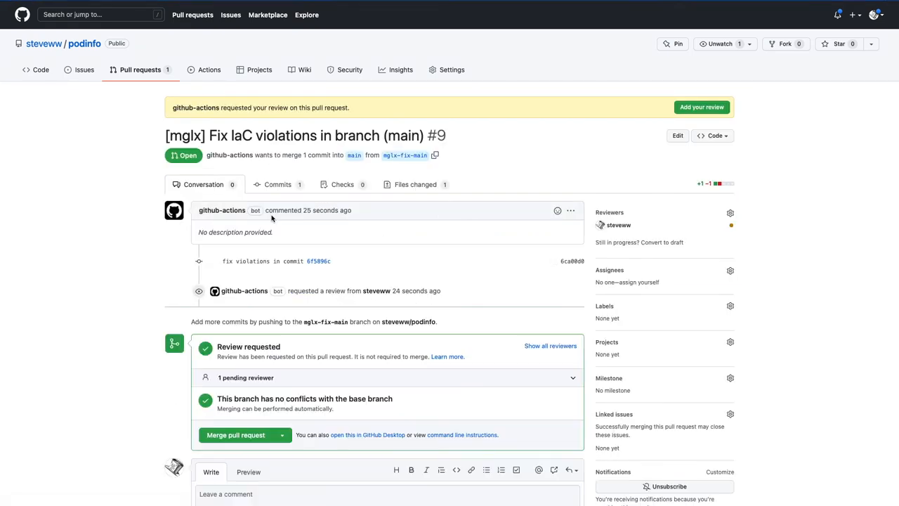
{"action": "scroll", "scroll_direction": "down", "scroll_amount": 3}
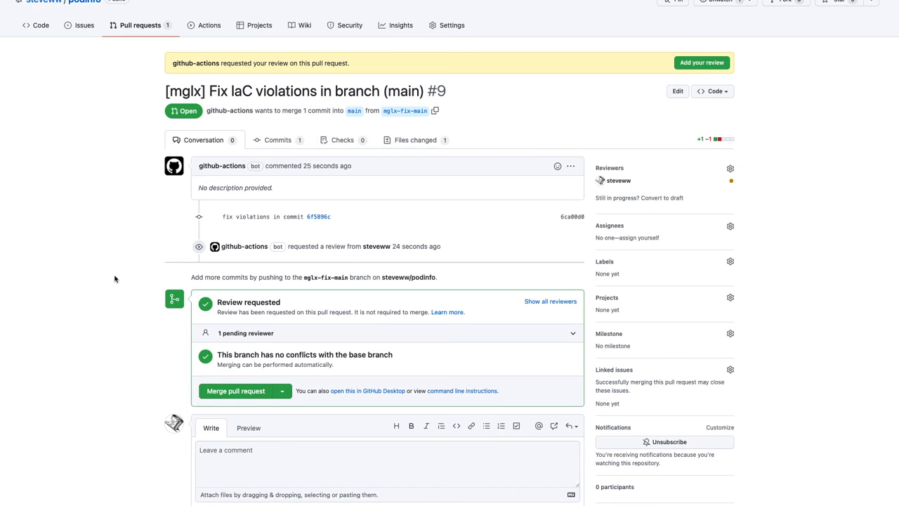
{"action": "scroll", "scroll_direction": "up", "scroll_amount": 3}
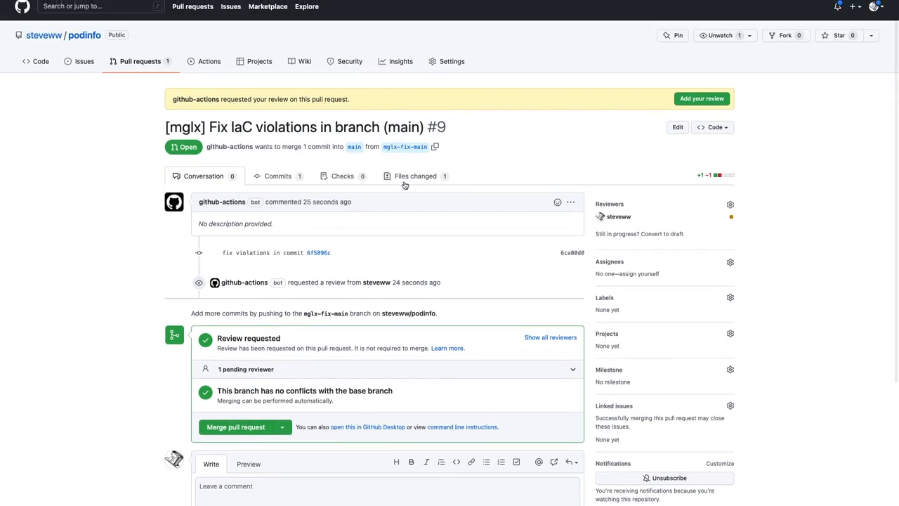
{"action": "left_click", "coordinate": [416, 176]}
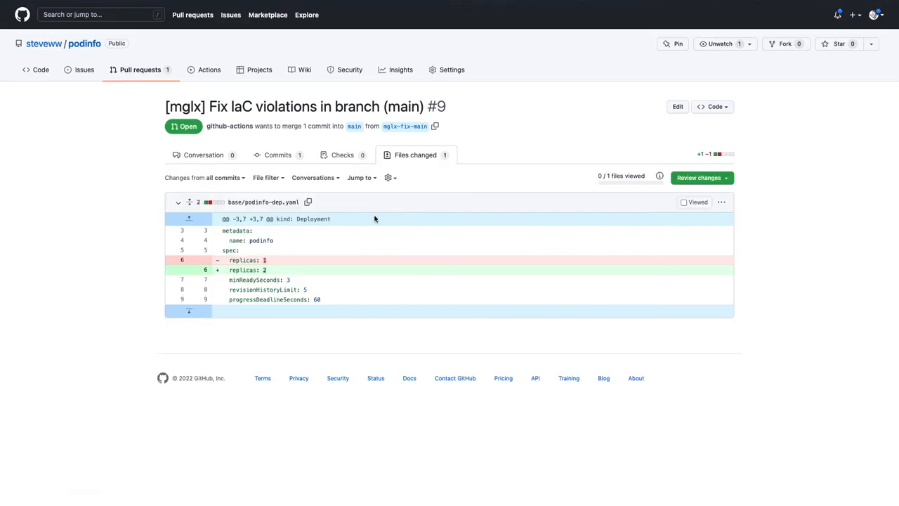
{"action": "mouse_move", "coordinate": [382, 222]}
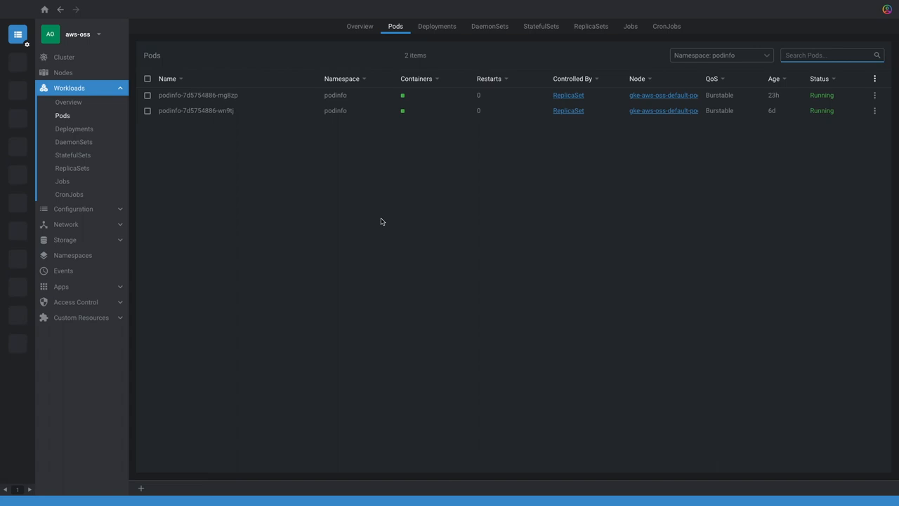
{"action": "type", "text": "git"}
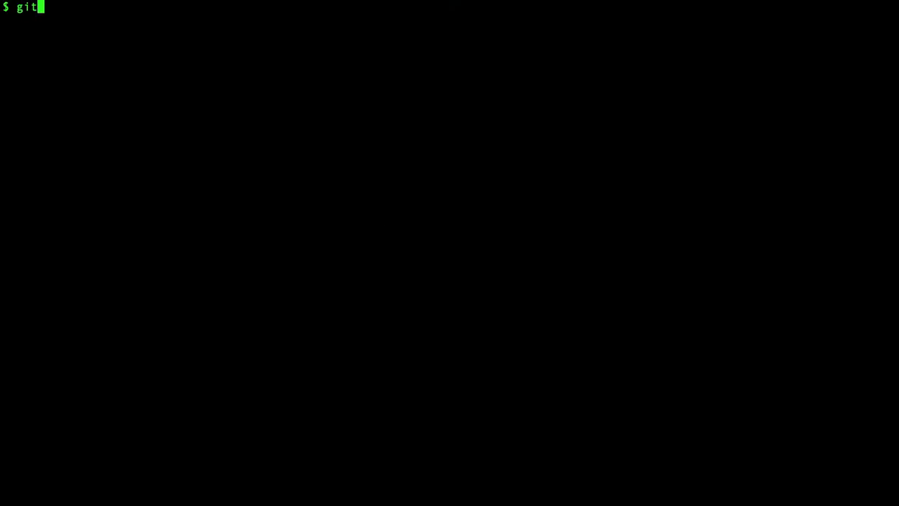
Run 'gitops get app podinfo' to fetch the podinfo app details.
{"action": "type", "text": "ops ge"}
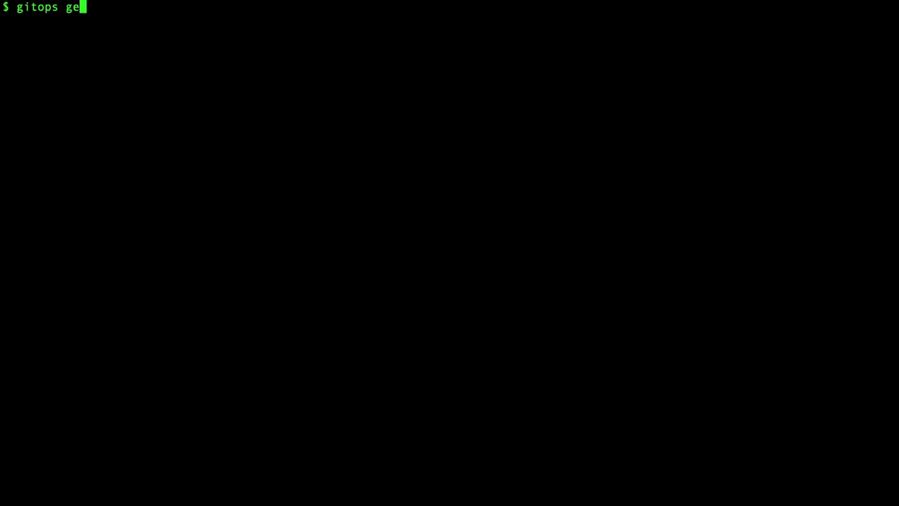
{"action": "type", "text": "t app podinfo"}
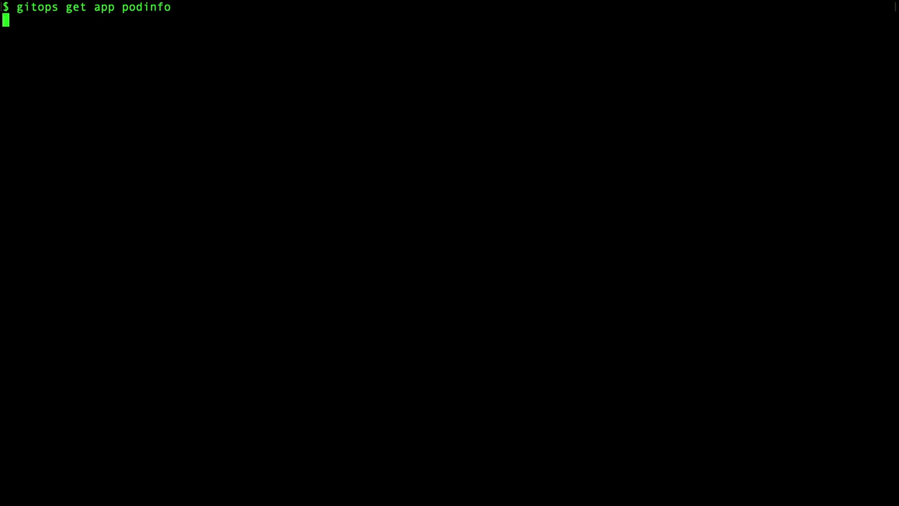
{"action": "key", "text": "Return"}
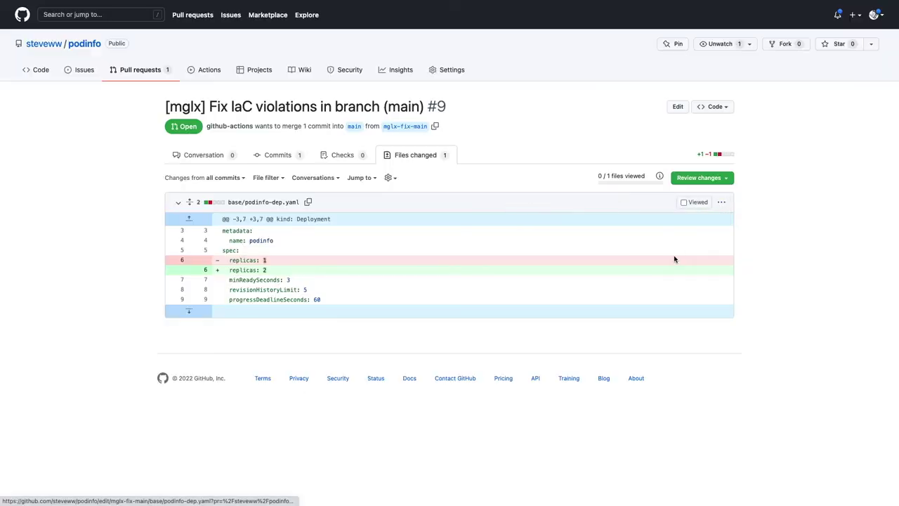
Set podinfo-dep.yaml replicas to 4 and commit as "Go big or go home" to the fix branch.
{"action": "left_click", "coordinate": [677, 107]}
{"action": "type", "text": "Go b"}
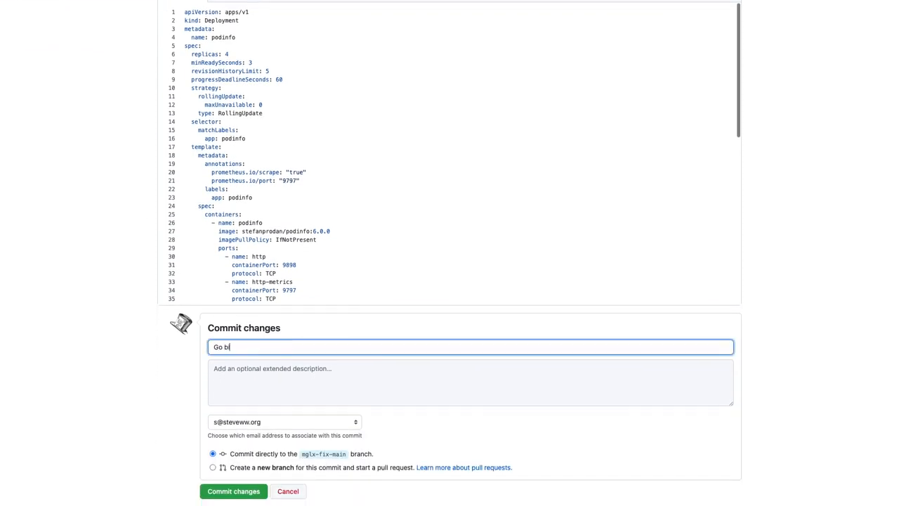
{"action": "type", "text": "ig or go home"}
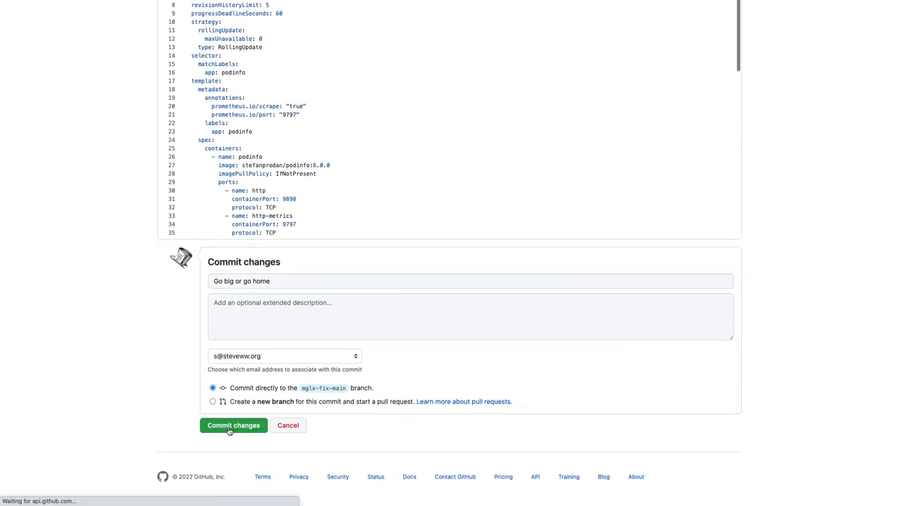
{"action": "left_click", "coordinate": [234, 424]}
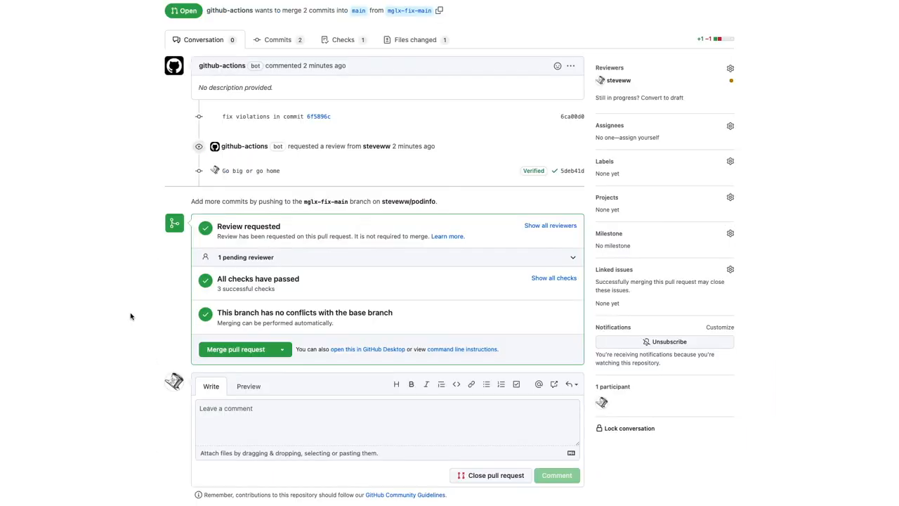
Merge pull request #9 into main and confirm the merge.
{"action": "scroll", "scroll_direction": "down", "scroll_amount": 3}
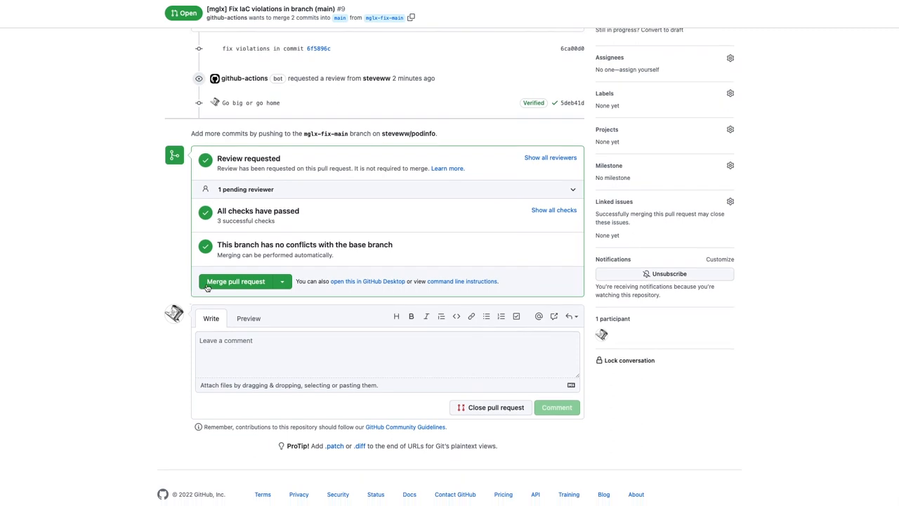
{"action": "left_click", "coordinate": [236, 281]}
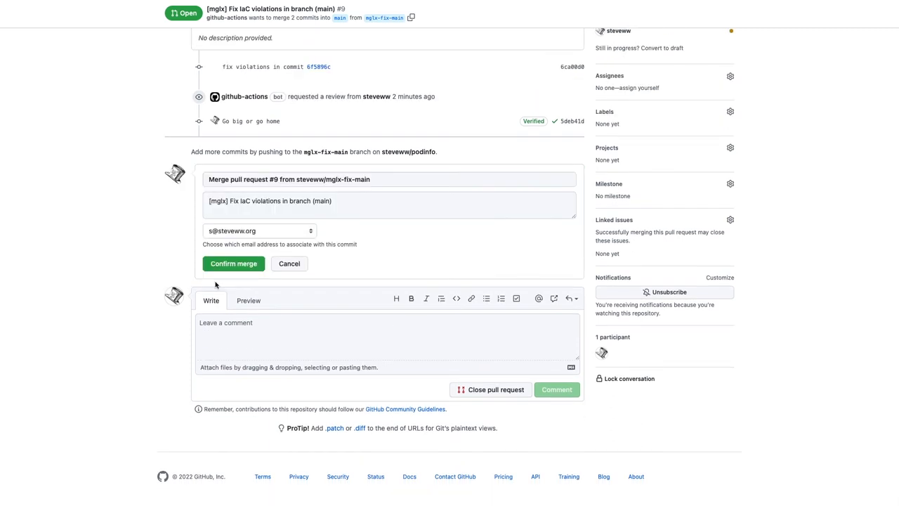
{"action": "left_click", "coordinate": [233, 264]}
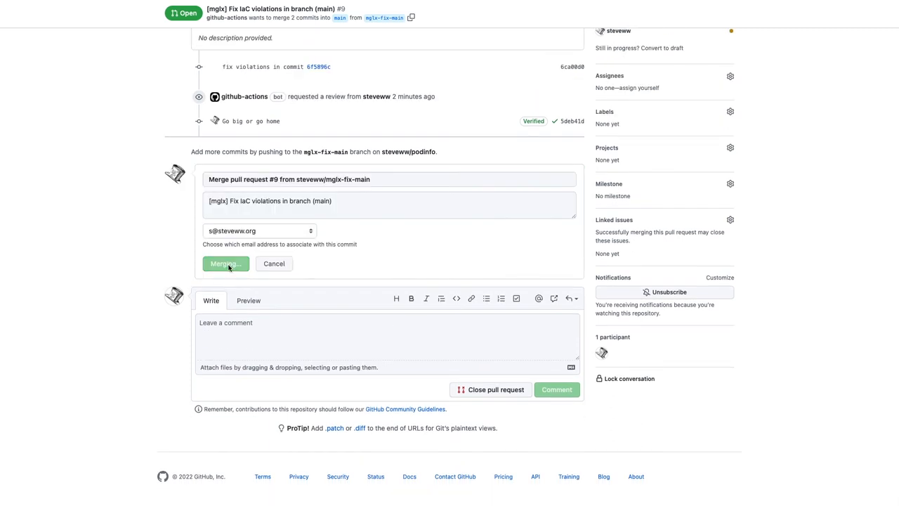